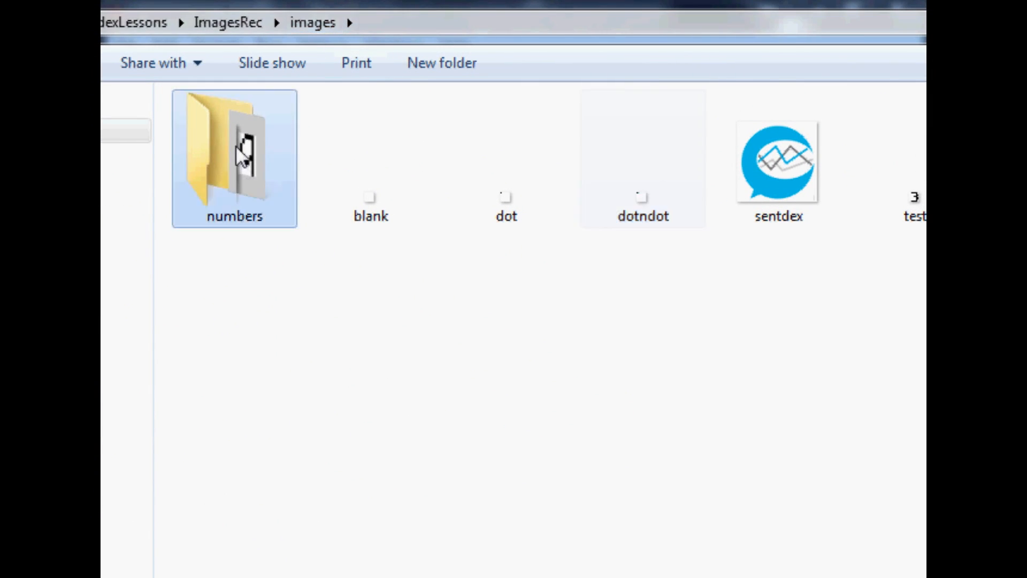
- Open the numbers folder of digit images inside ImagesRec\images
double_click(234, 155)
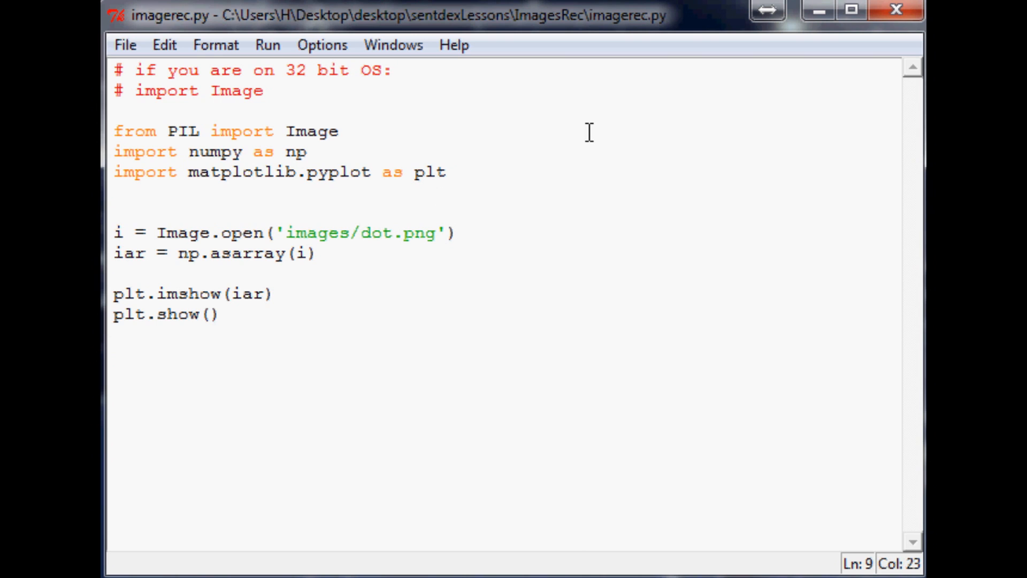
- Change the Image.open path to 'images/numbers/y0.4.png' to plot the 8×8 image
type("num")
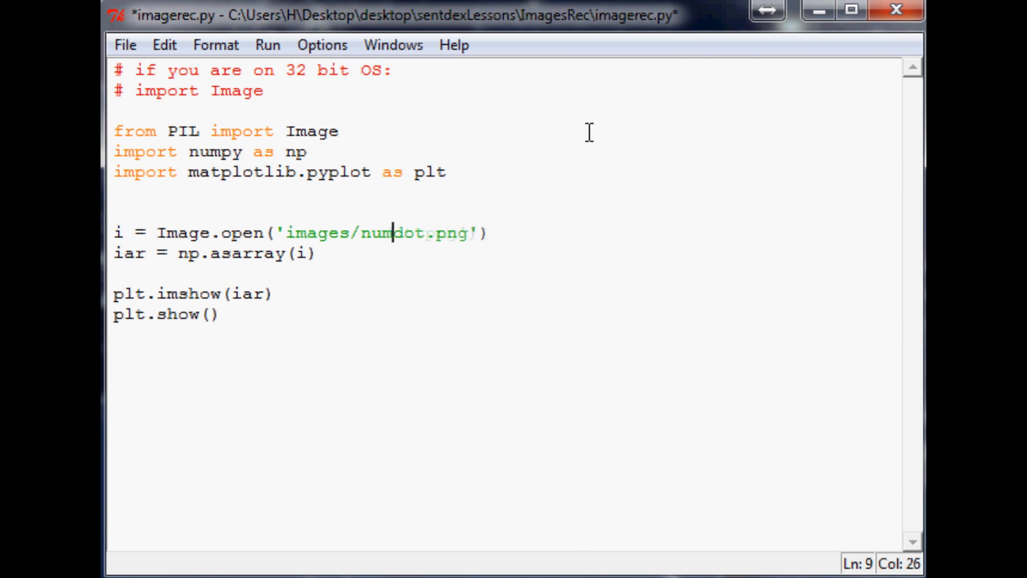
type("bers")
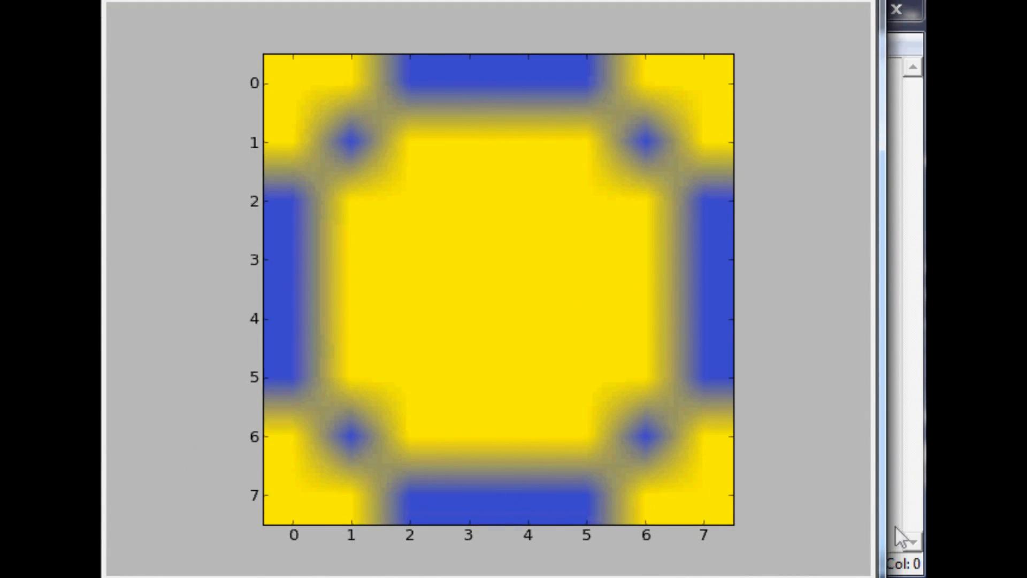
mouse_move(514, 330)
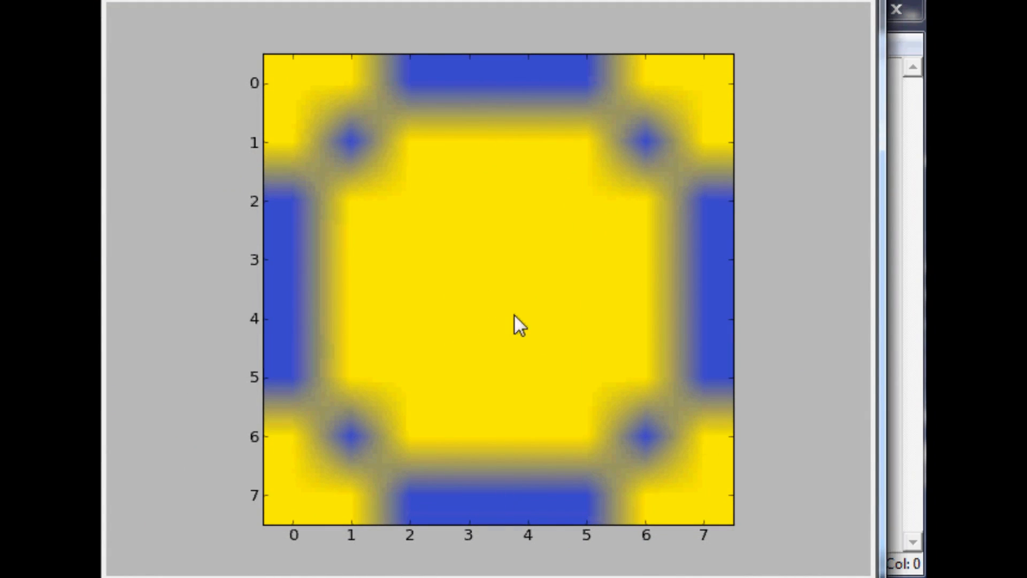
mouse_move(562, 253)
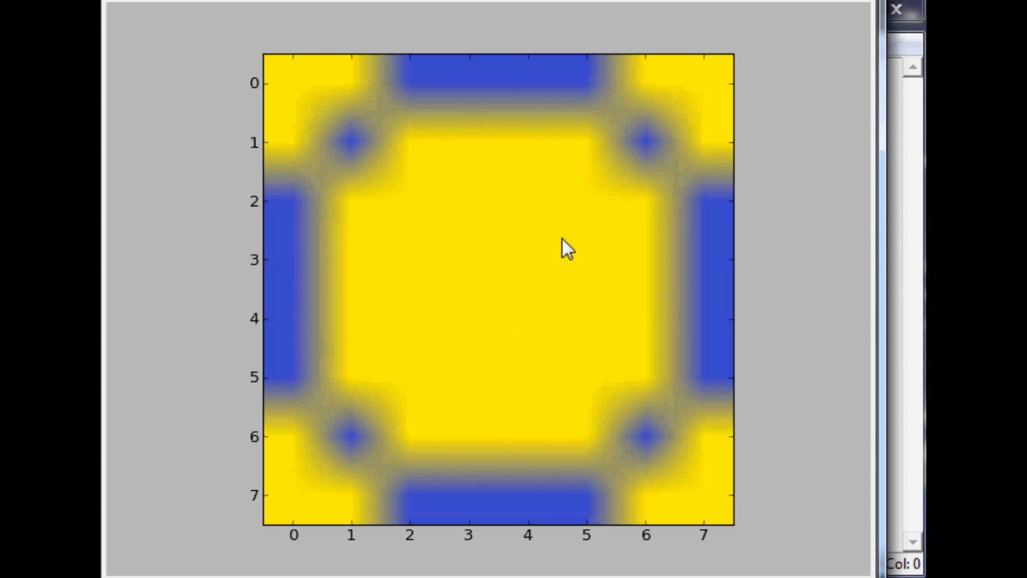
mouse_move(490, 107)
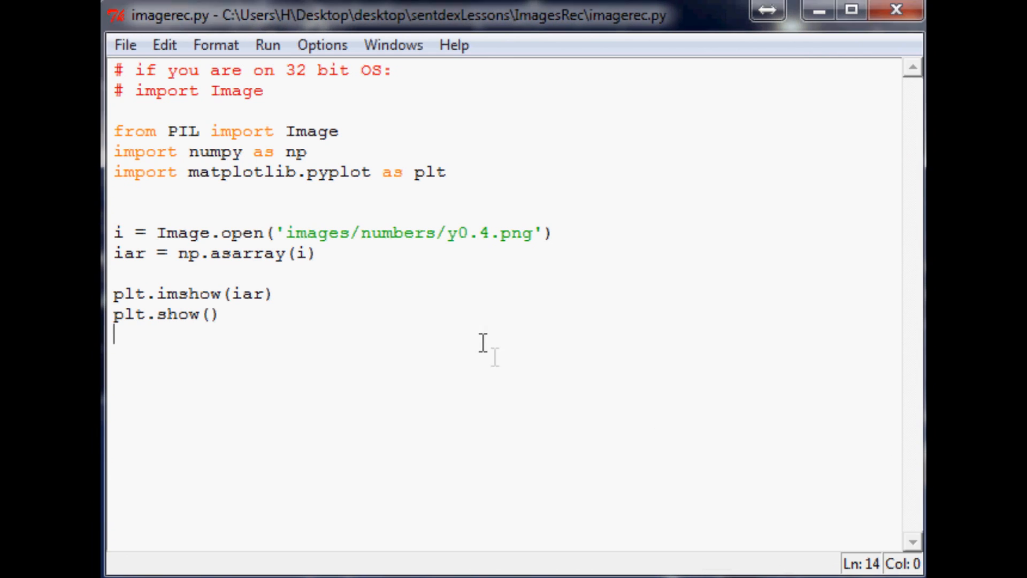
- Add 'print iar', then browse the RGBA rows in the shell and highlight an alpha value
type("print iar")
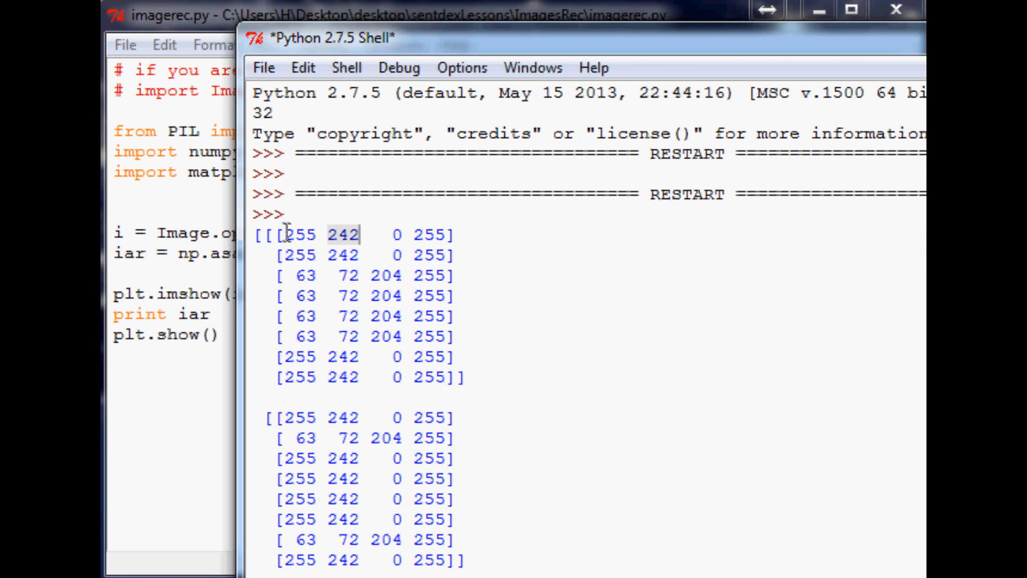
scroll("down", 3)
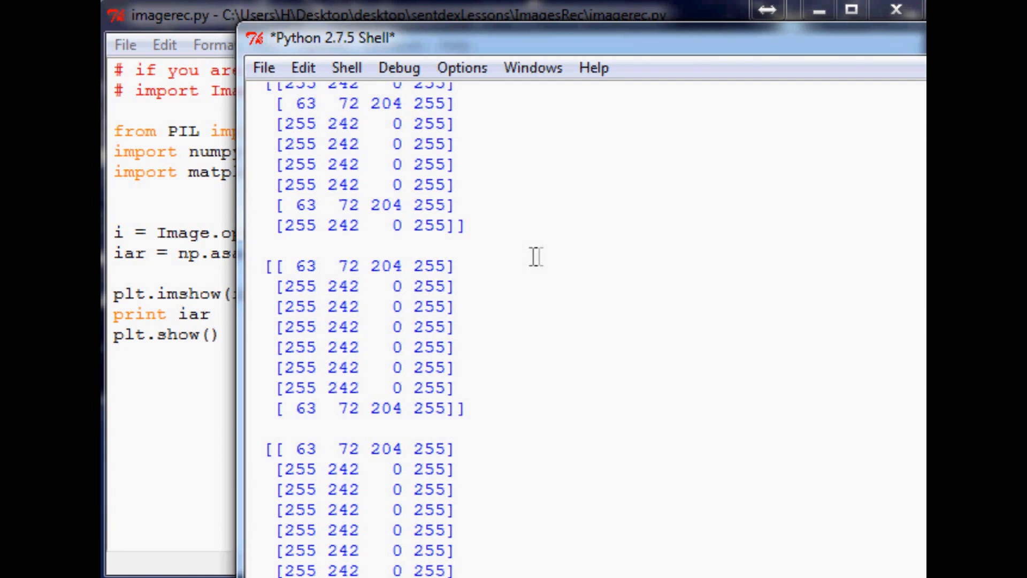
scroll("down", 3)
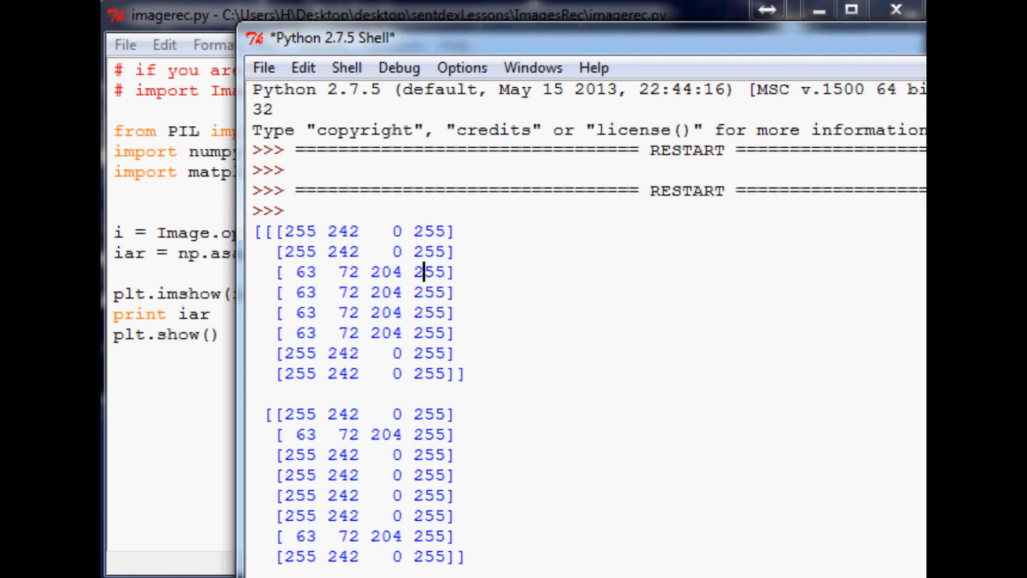
left_click_drag(409, 230, 456, 353)
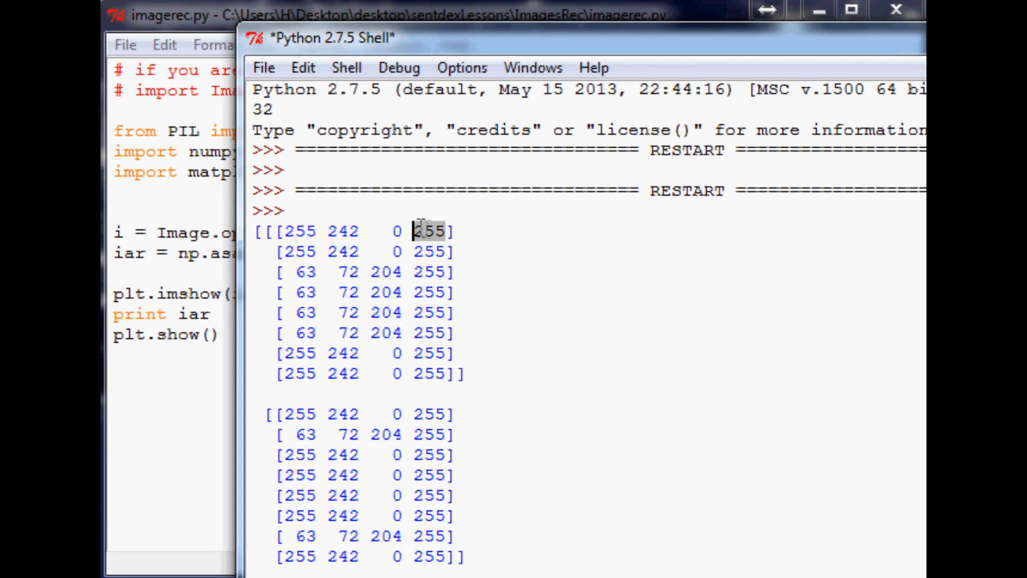
mouse_move(337, 160)
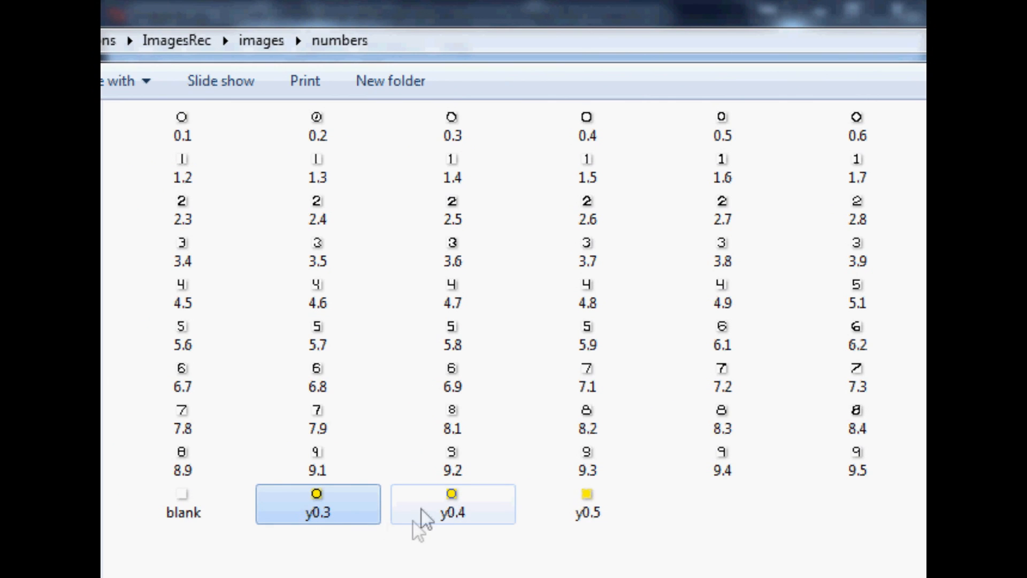
left_click(585, 503)
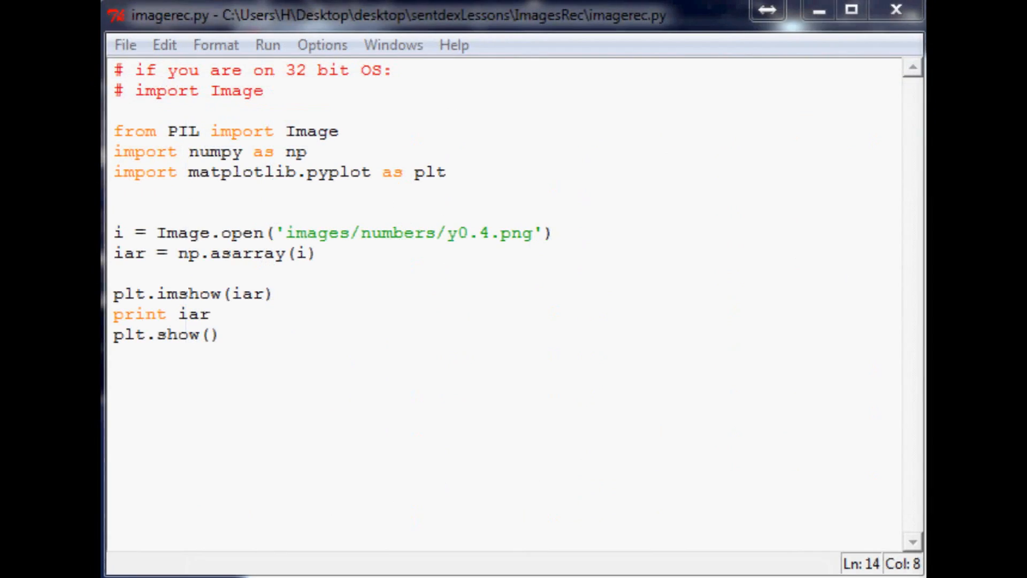
- Change the image path to 'images/numbers/0.1.png' and run the script
left_click(489, 233)
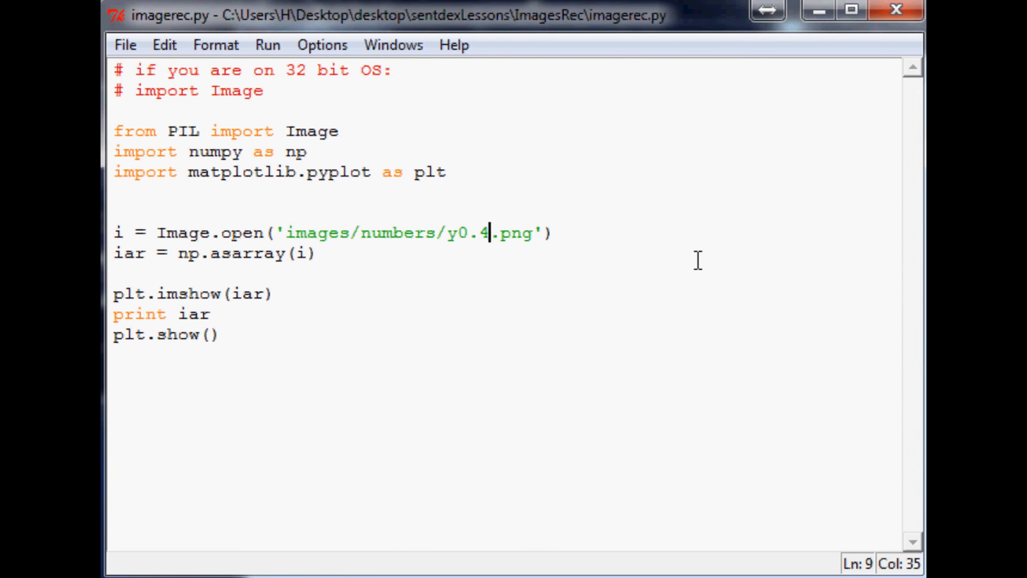
key("F5")
type("1")
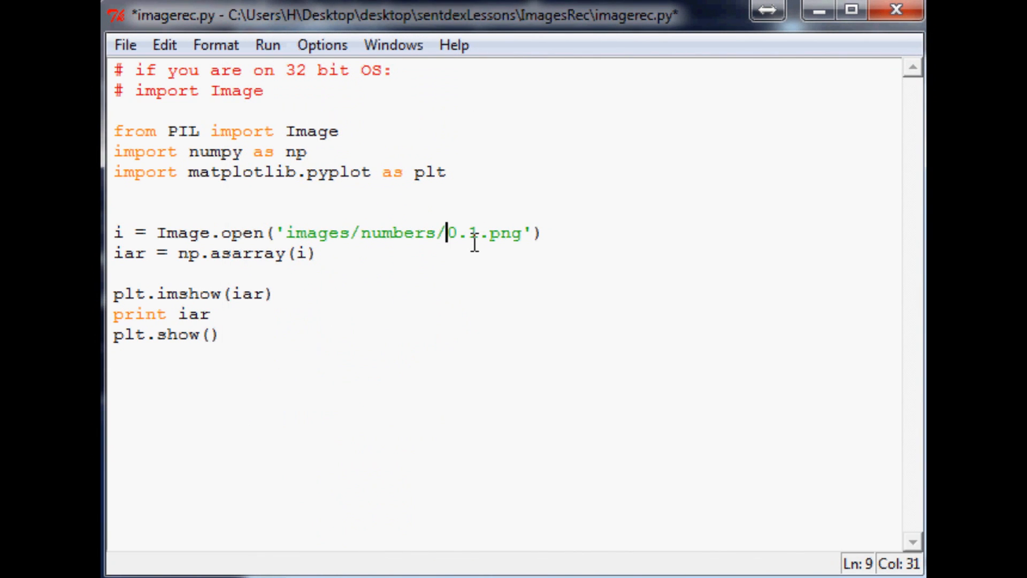
key("F5")
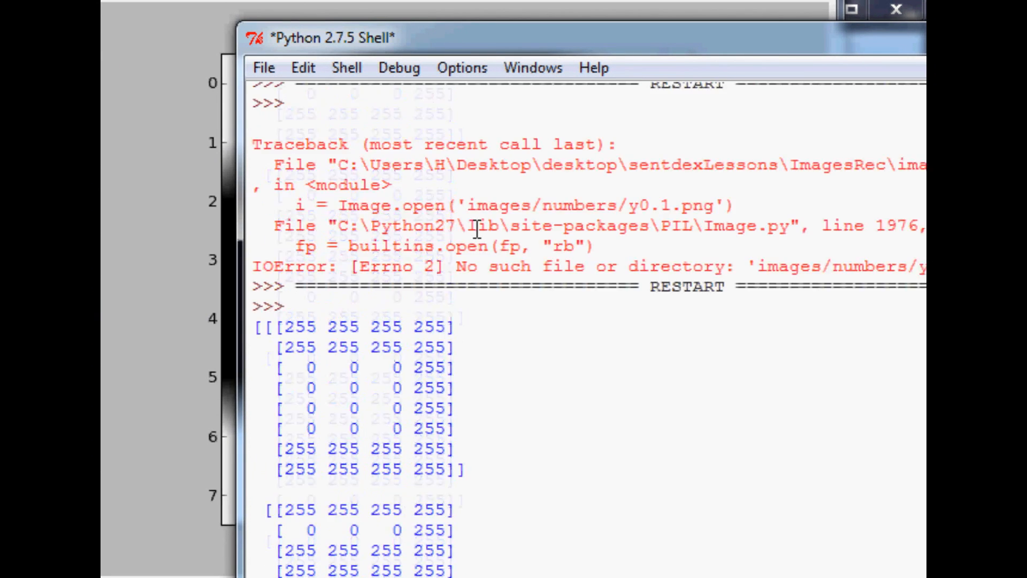
- Highlight the rows of black pixel values in the shell output
scroll("down", 3)
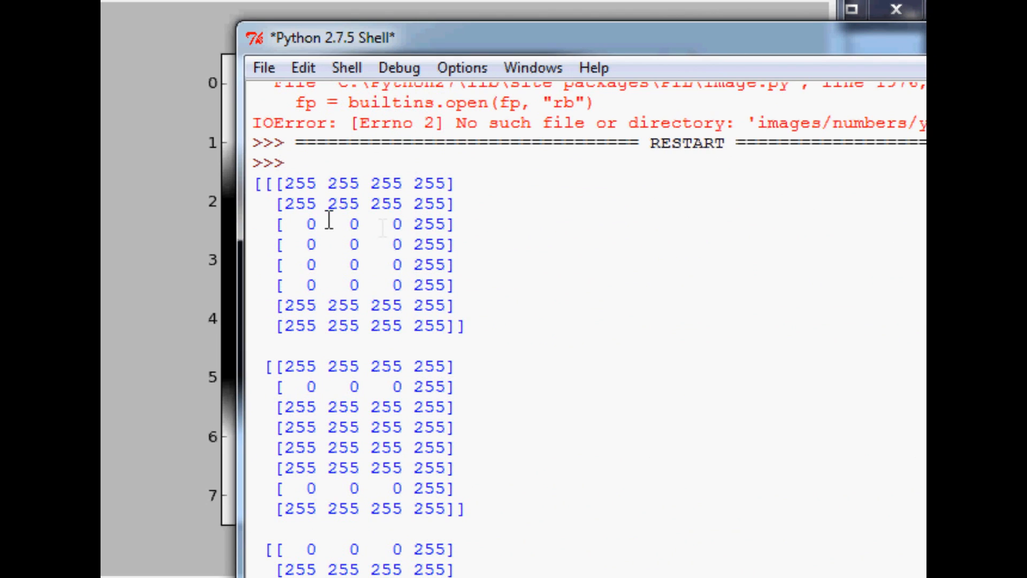
left_click_drag(283, 183, 393, 184)
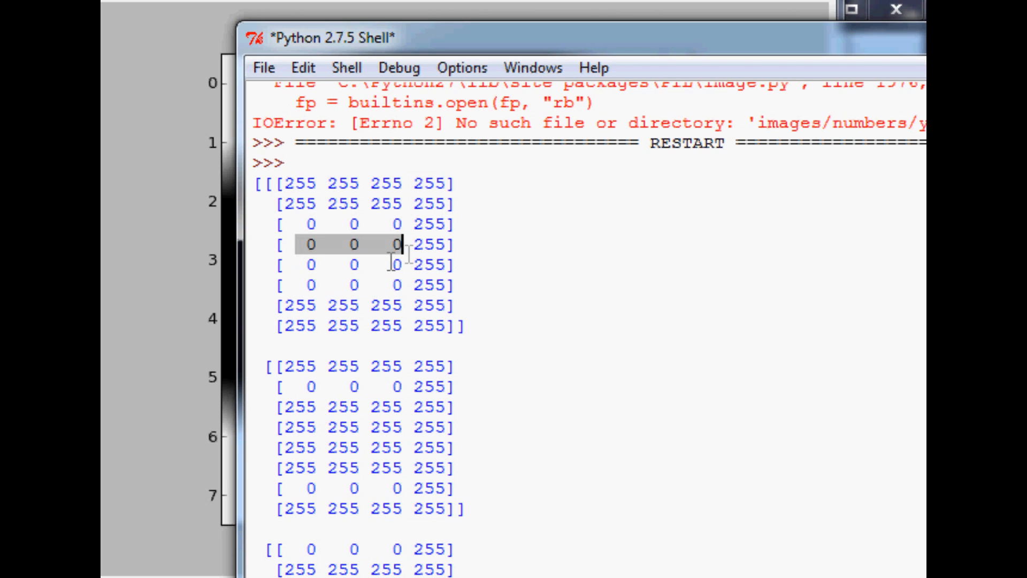
left_click_drag(394, 244, 406, 263)
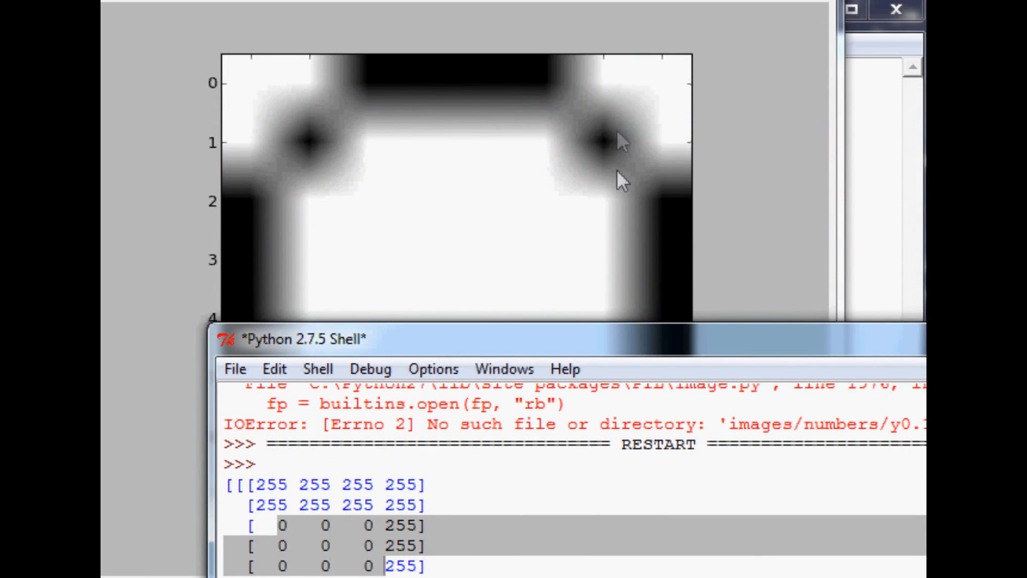
scroll("down", 3)
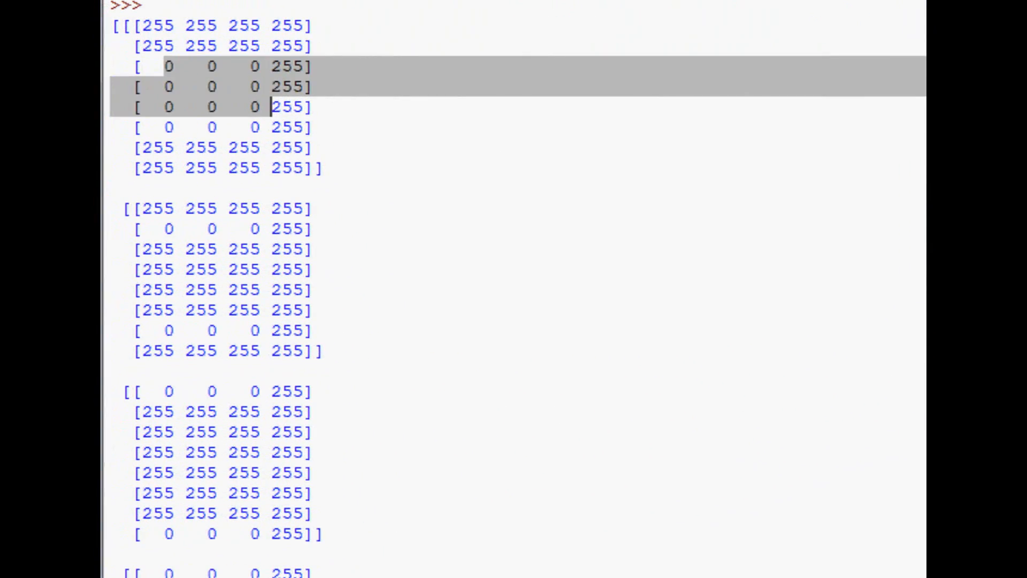
scroll("down", 3)
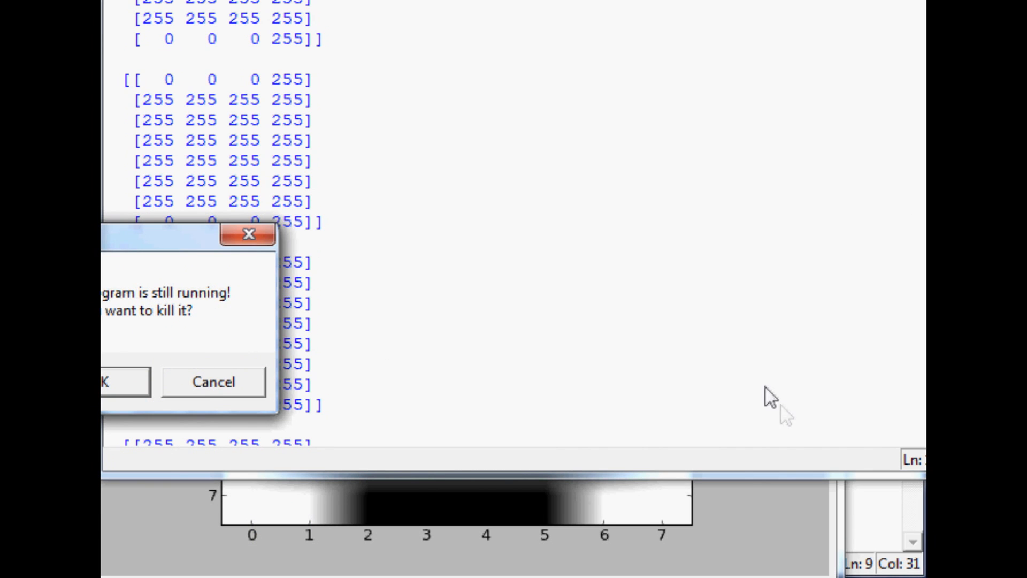
- Stop the running program, point the script at 'images/numbers/y0.5.png', and save
left_click(115, 382)
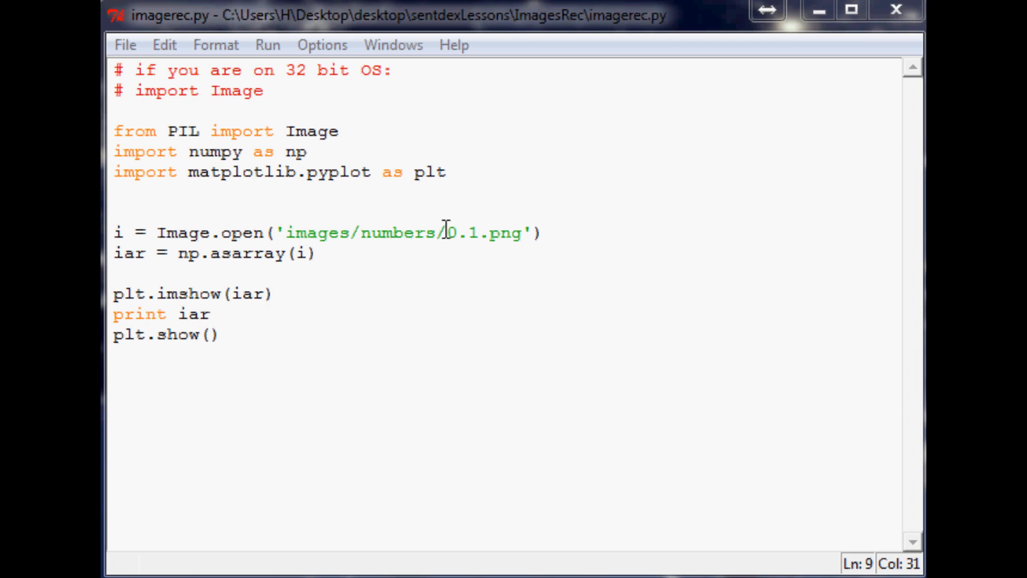
type("y")
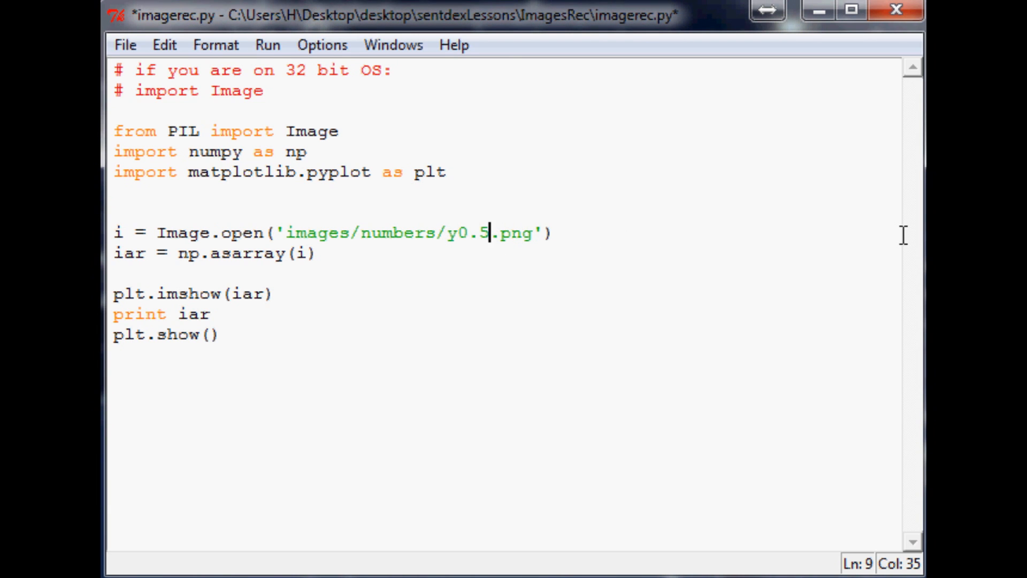
key("ctrl+s")
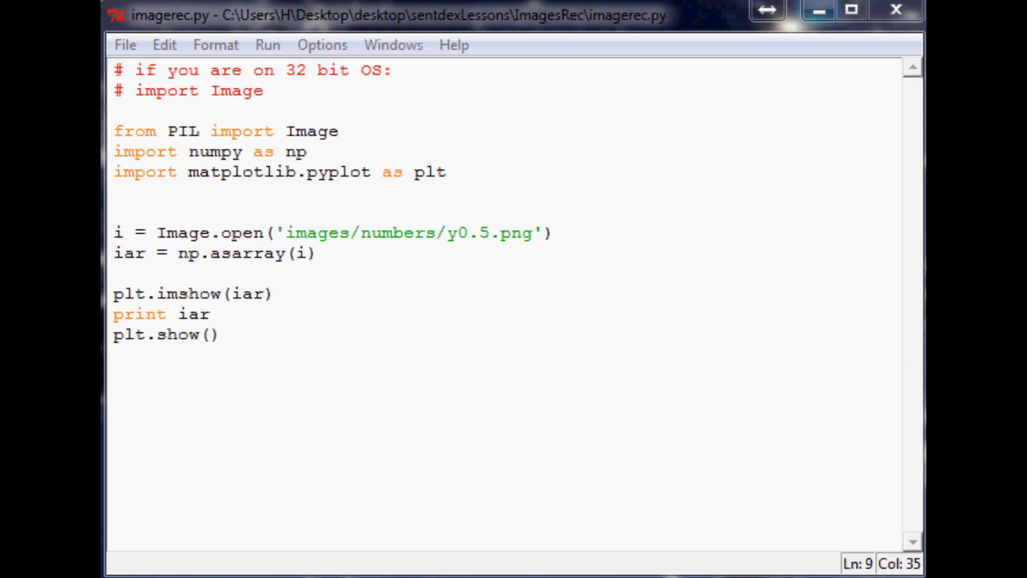
key("F5")
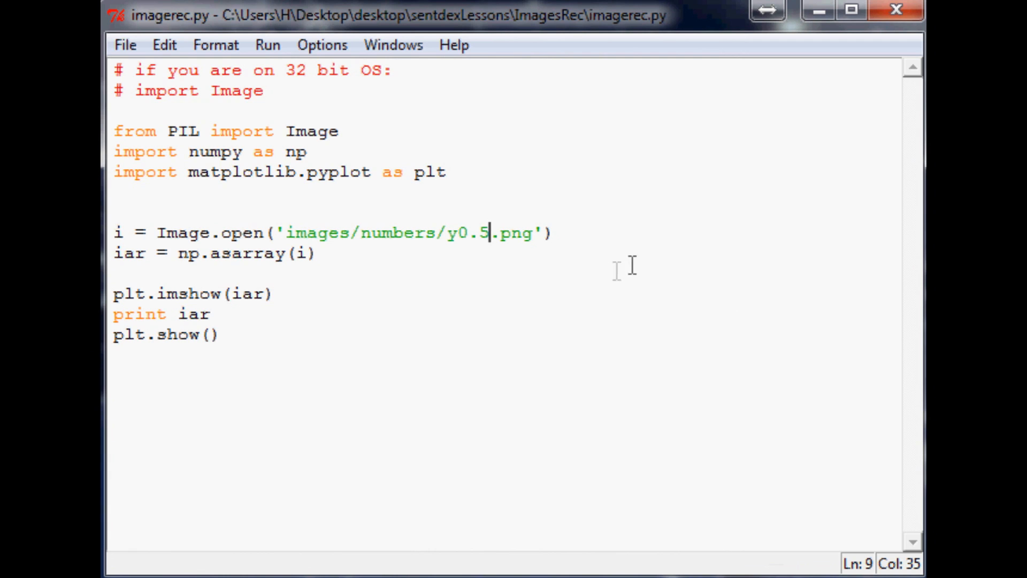
mouse_move(639, 266)
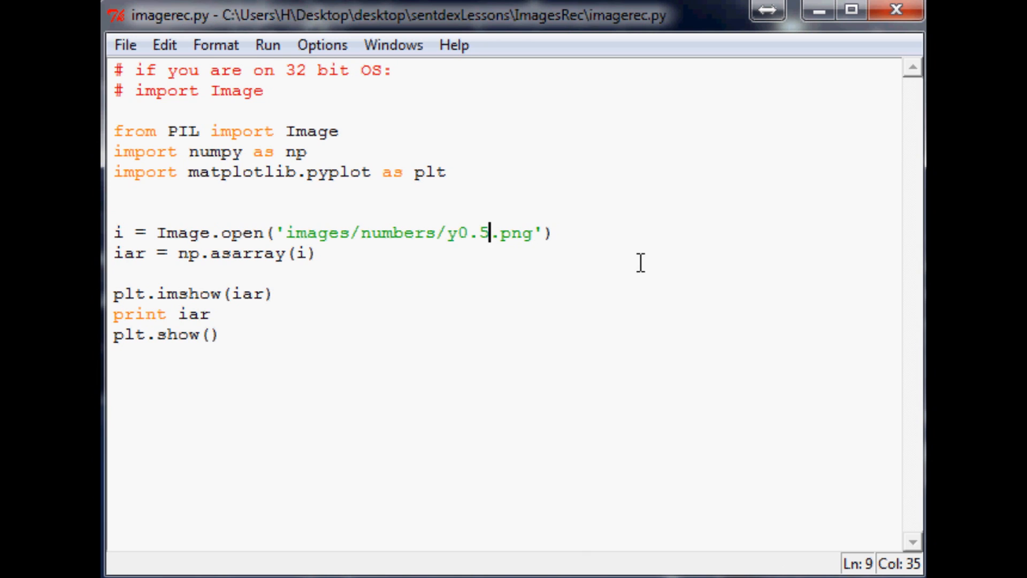
- Run the y0.5.png script and scroll through its yellow and cream RGBA rows
left_click(114, 313)
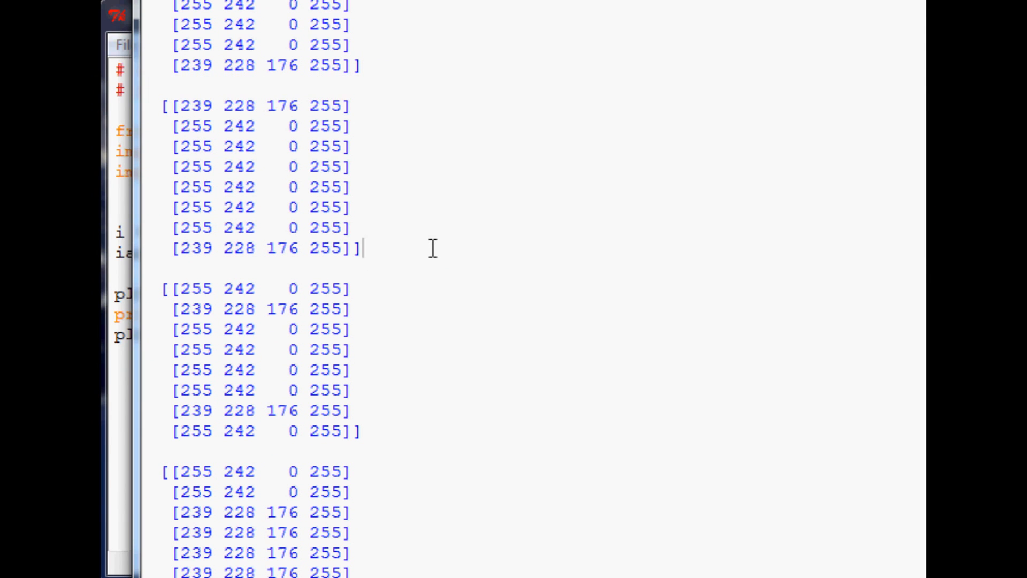
mouse_move(411, 246)
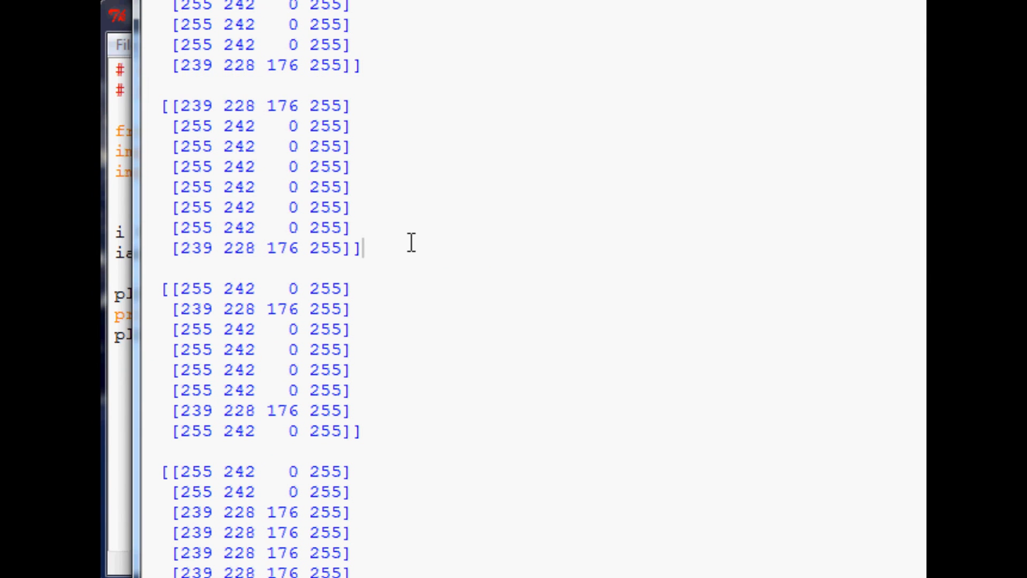
mouse_move(281, 72)
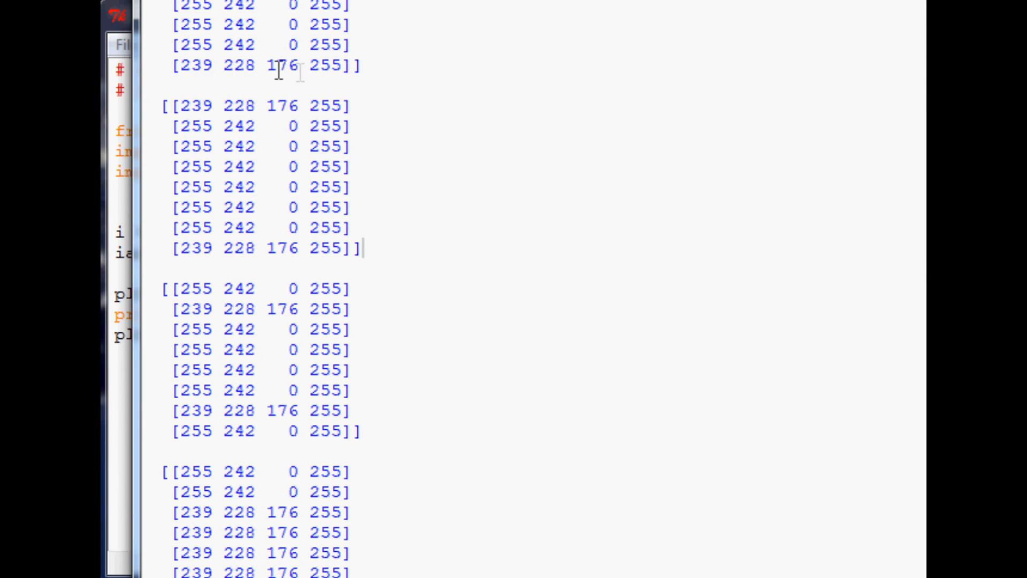
scroll("down", 3)
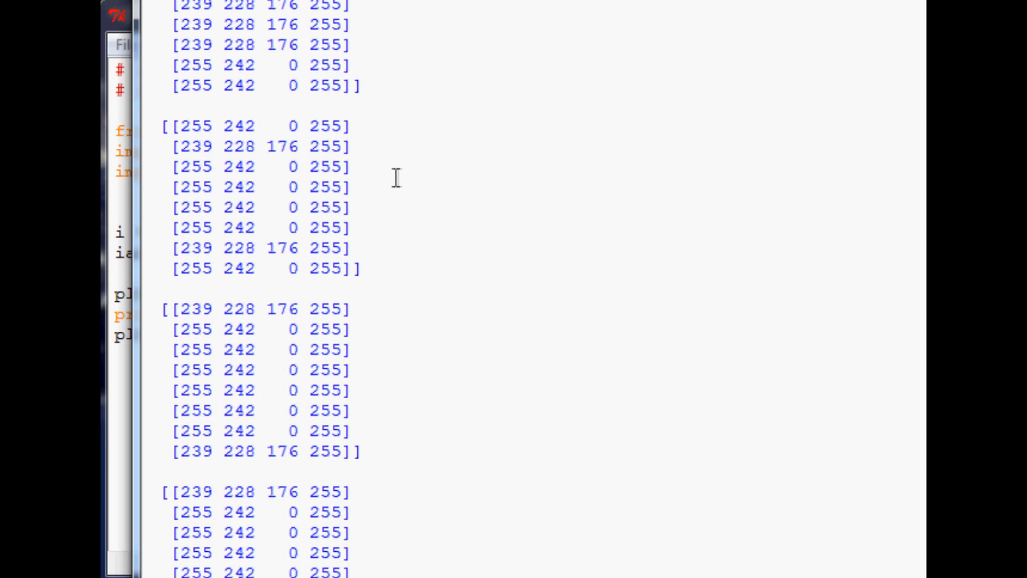